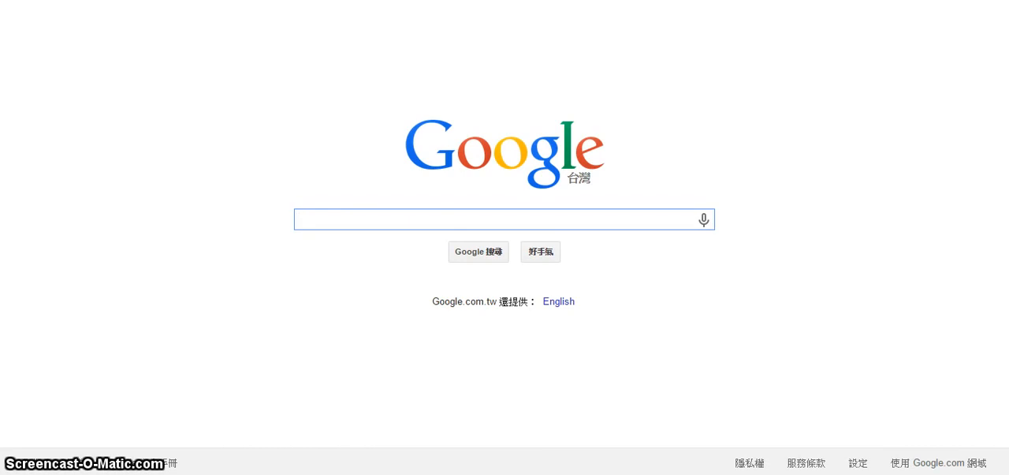
Search Google for 'gmail' from the Chrome search box.
click(496, 219)
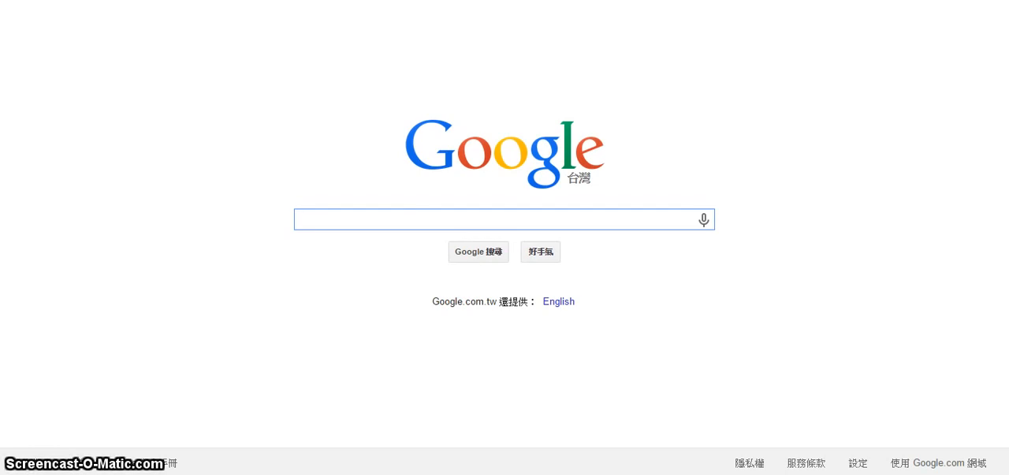
click(497, 220)
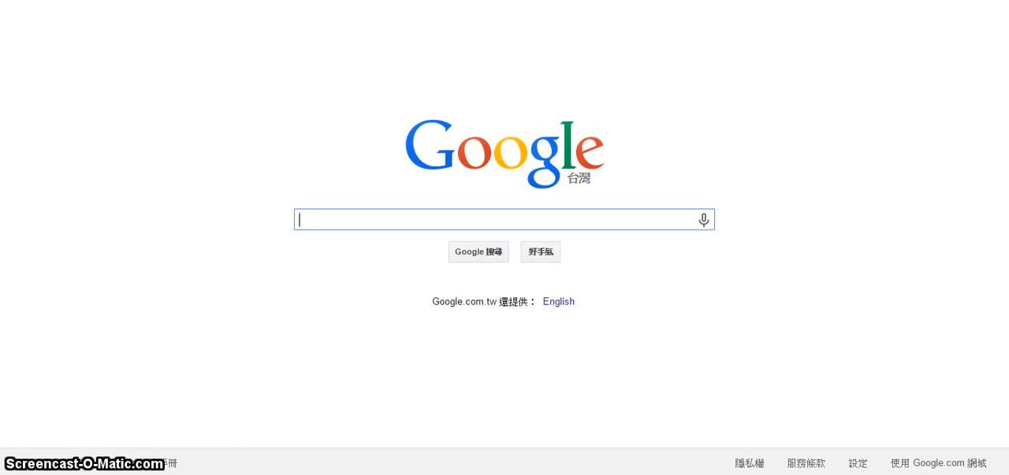
text(gmail)
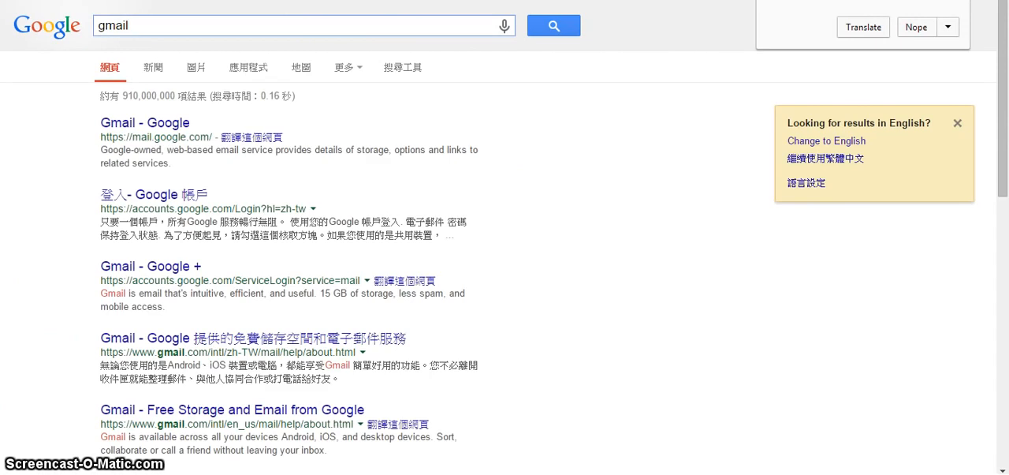
Open the 'Gmail - Google' result and select the email and password fields.
click(145, 122)
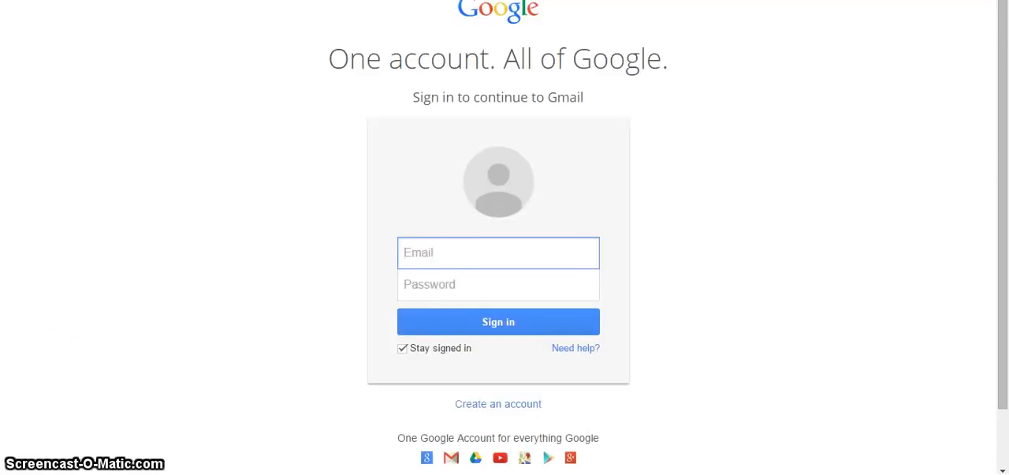
click(497, 252)
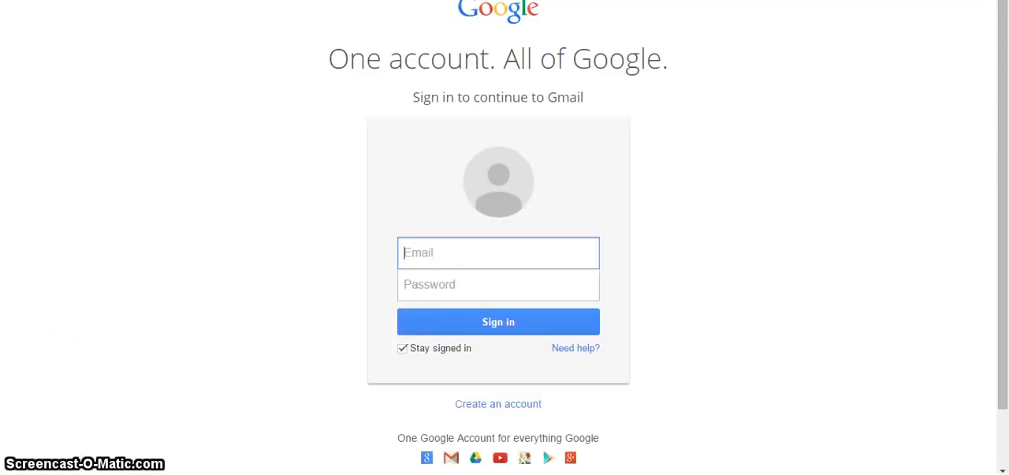
click(499, 284)
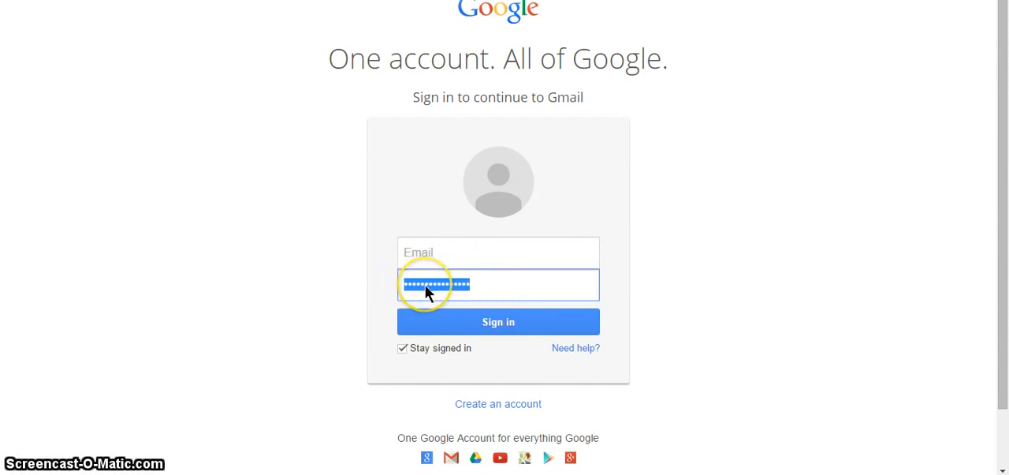
Inspect the password field to show its type="password" markup in DevTools.
right_click(425, 284)
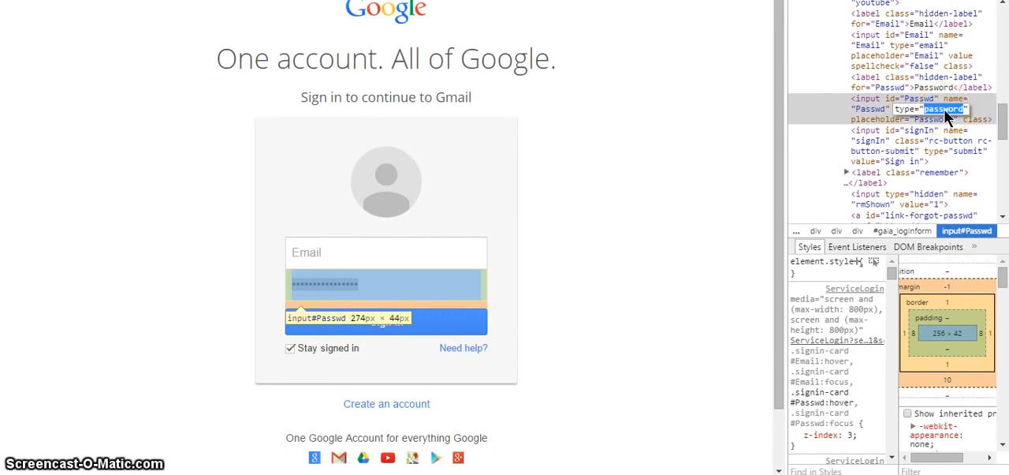
text(text)
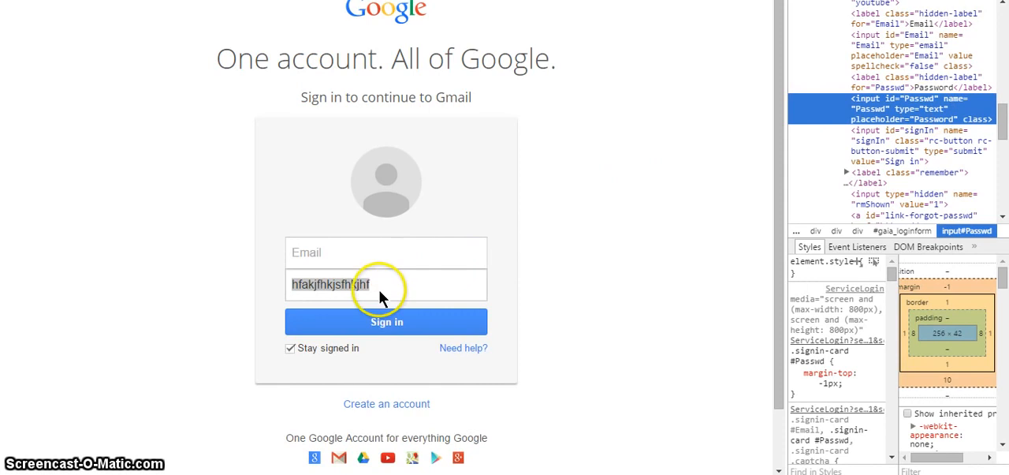
click(385, 284)
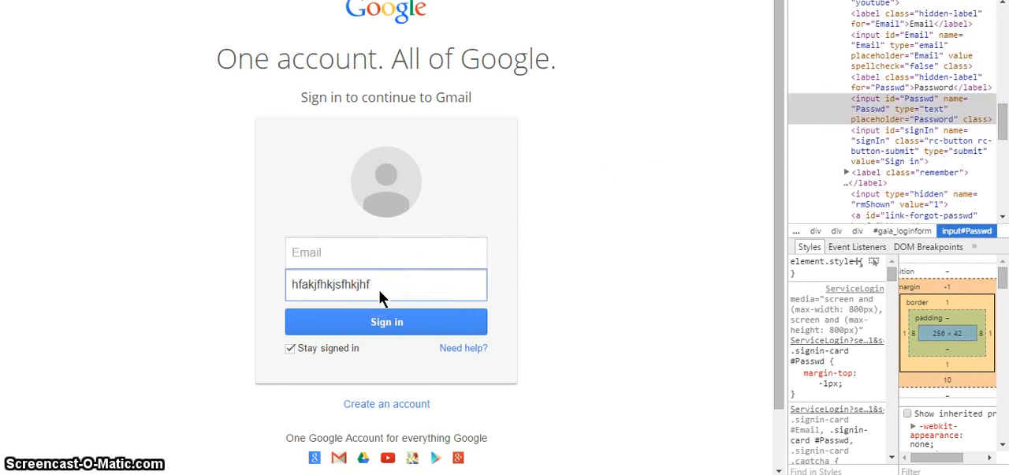